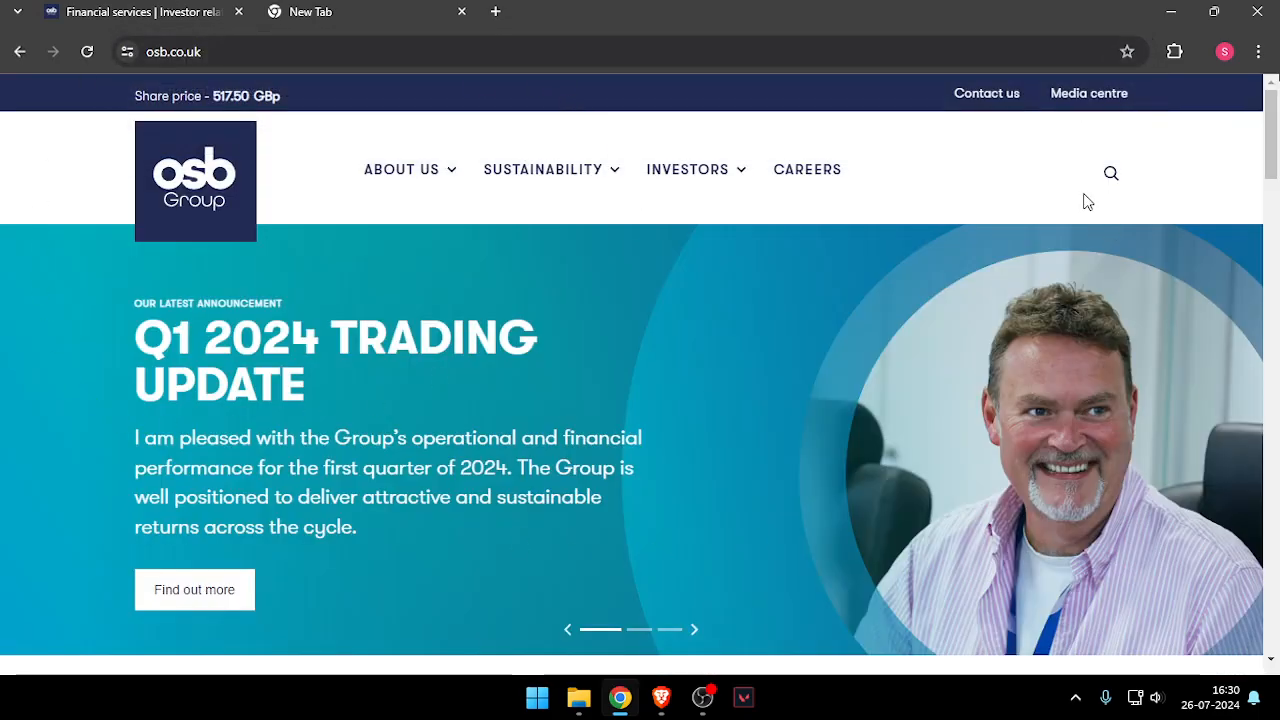
Go to the Contact us page from the homepage top bar
left_click(986, 94)
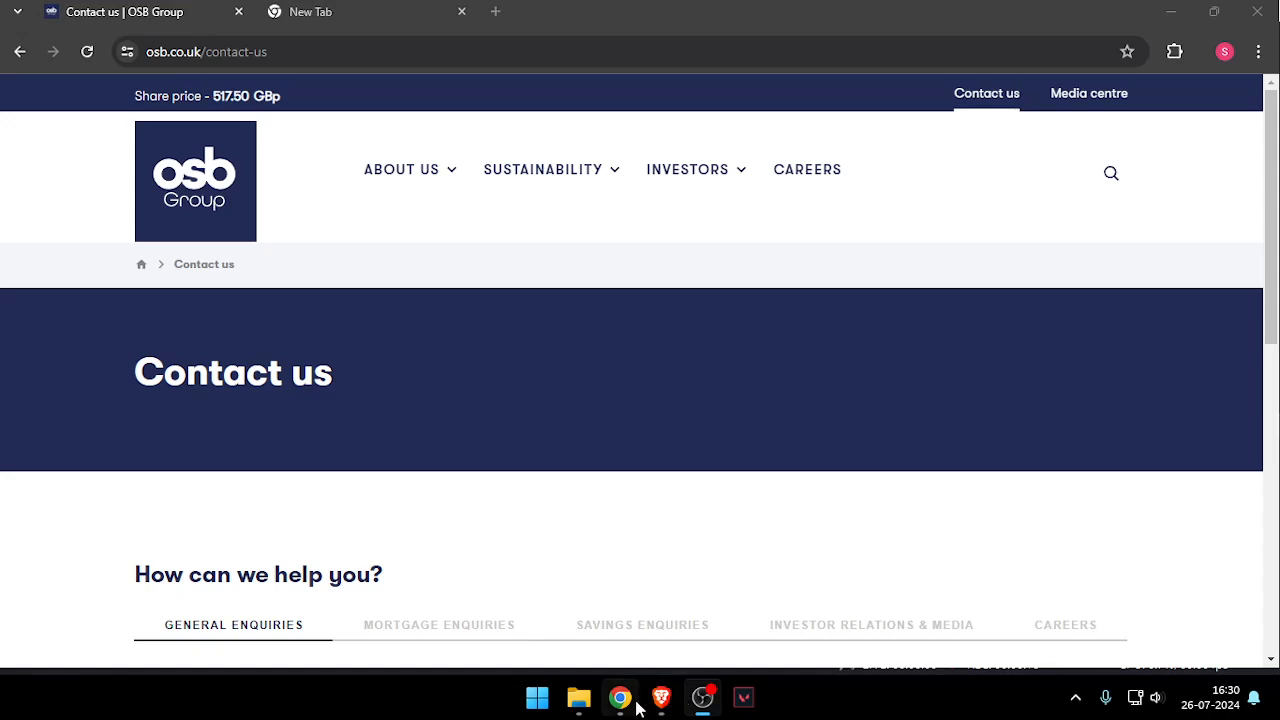
Scroll down to the General enquiries section with head office address, phone numbers and email
scroll("down", 3)
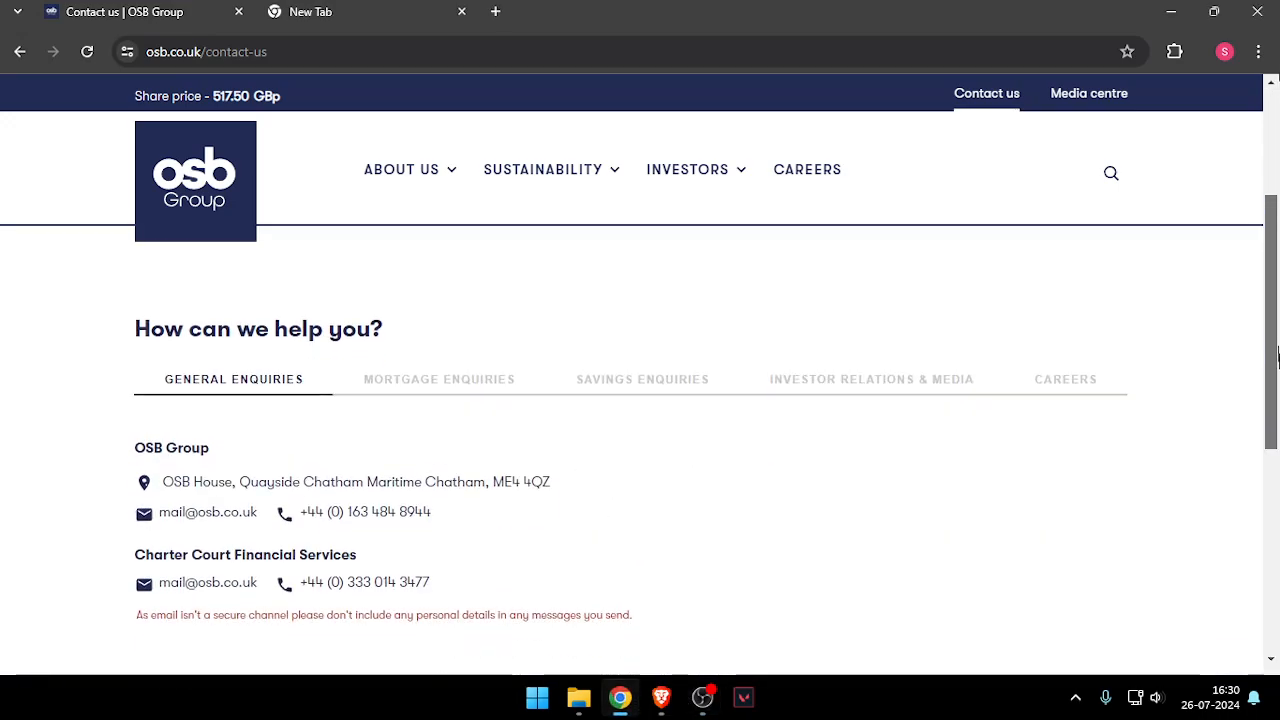
scroll("down", 3)
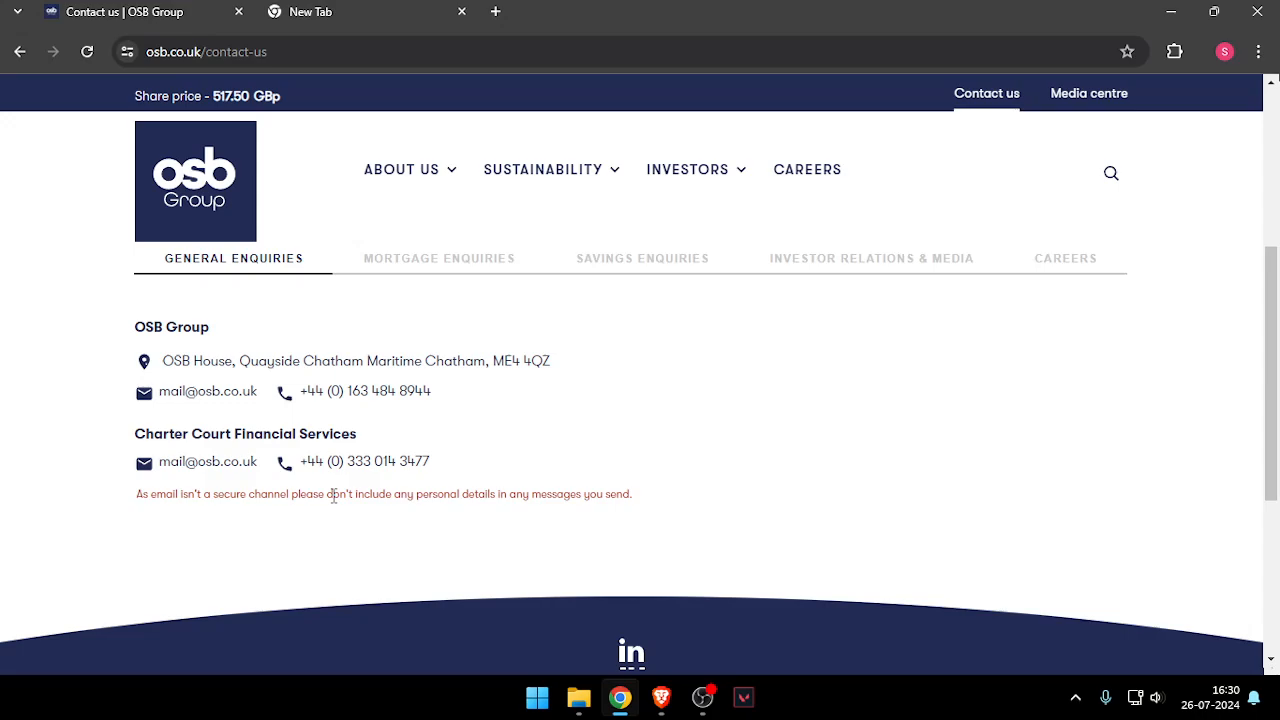
mouse_move(72, 408)
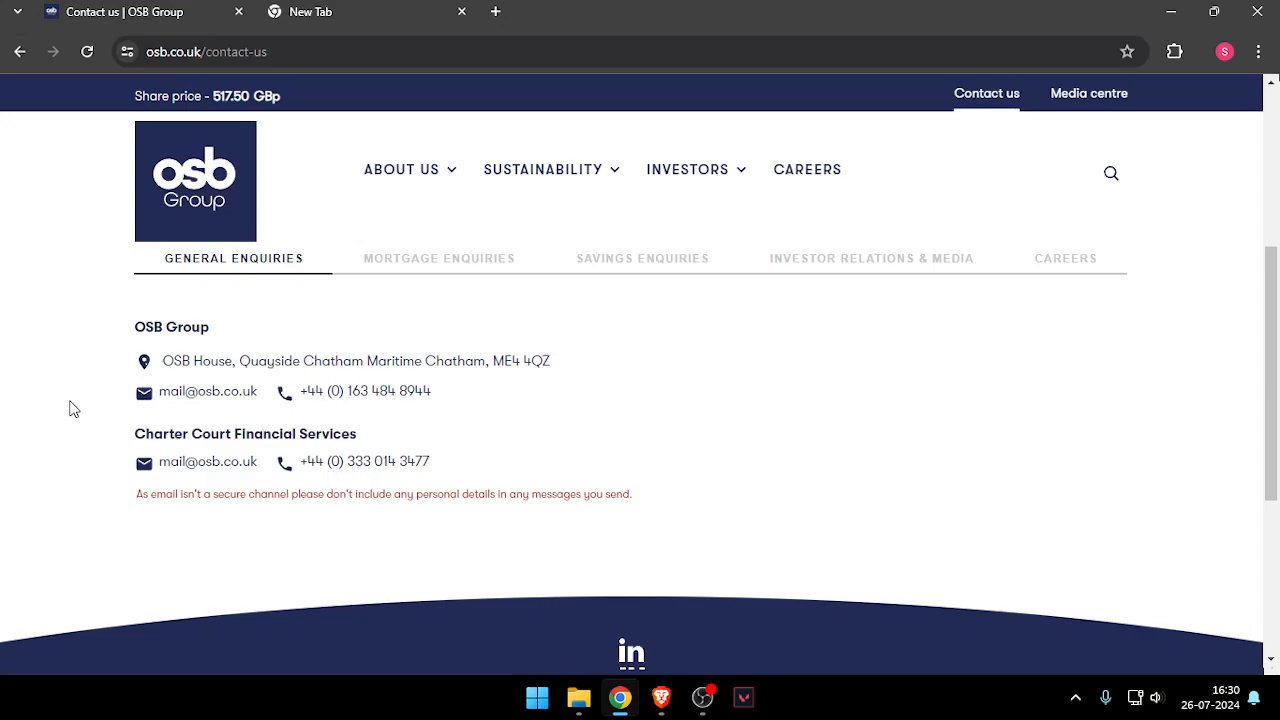